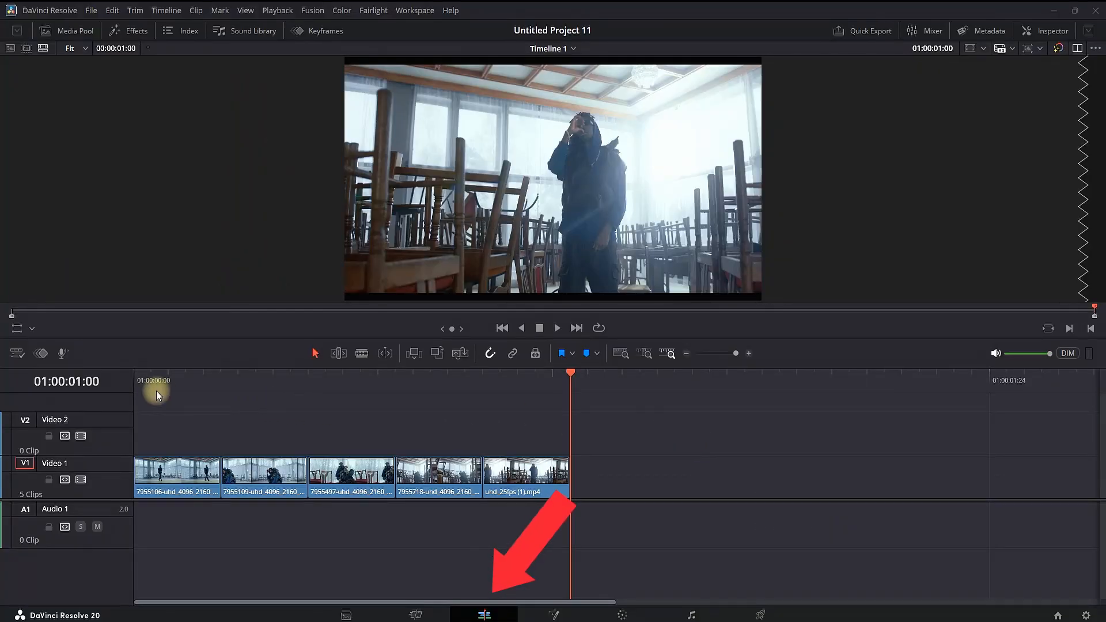
Add an Adjustment Clip from the Effects library onto V2 above the first clip and select it
click(556, 327)
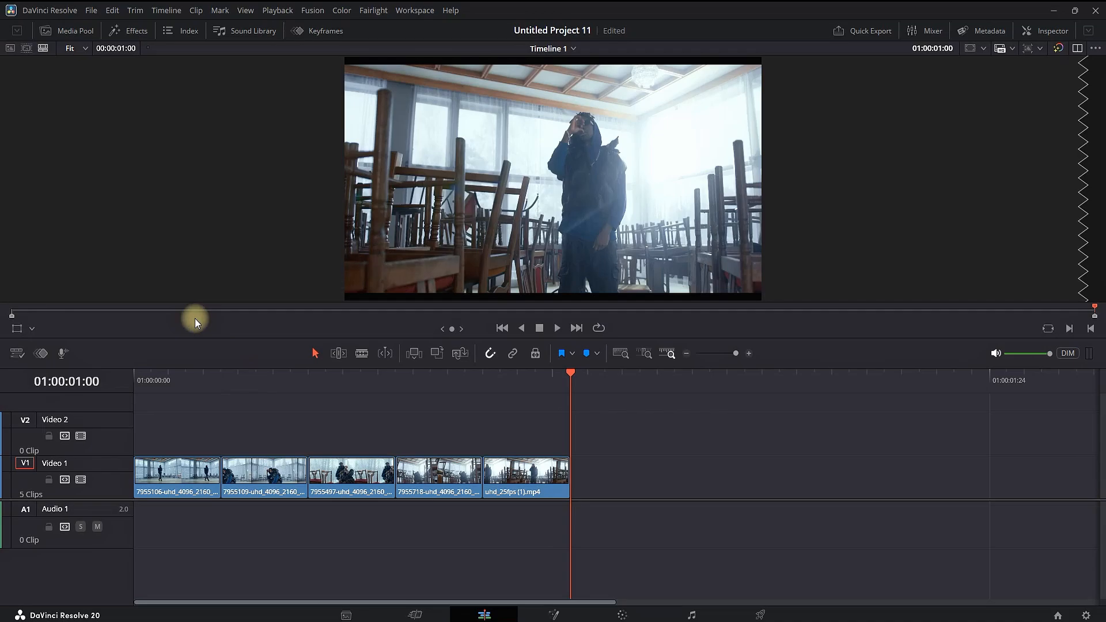
click(129, 30)
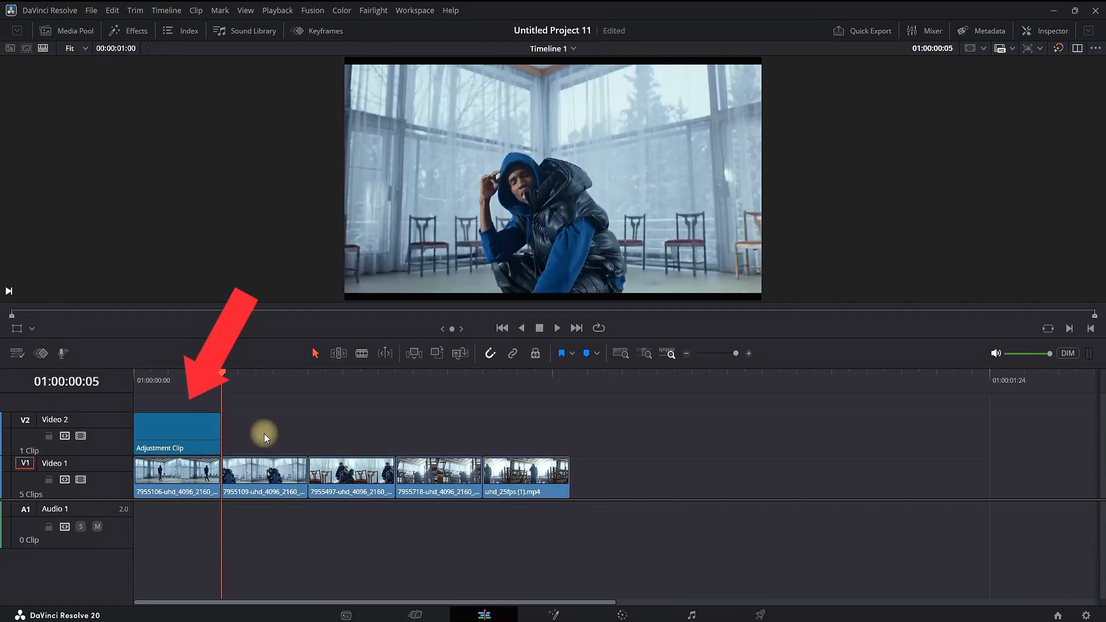
click(170, 380)
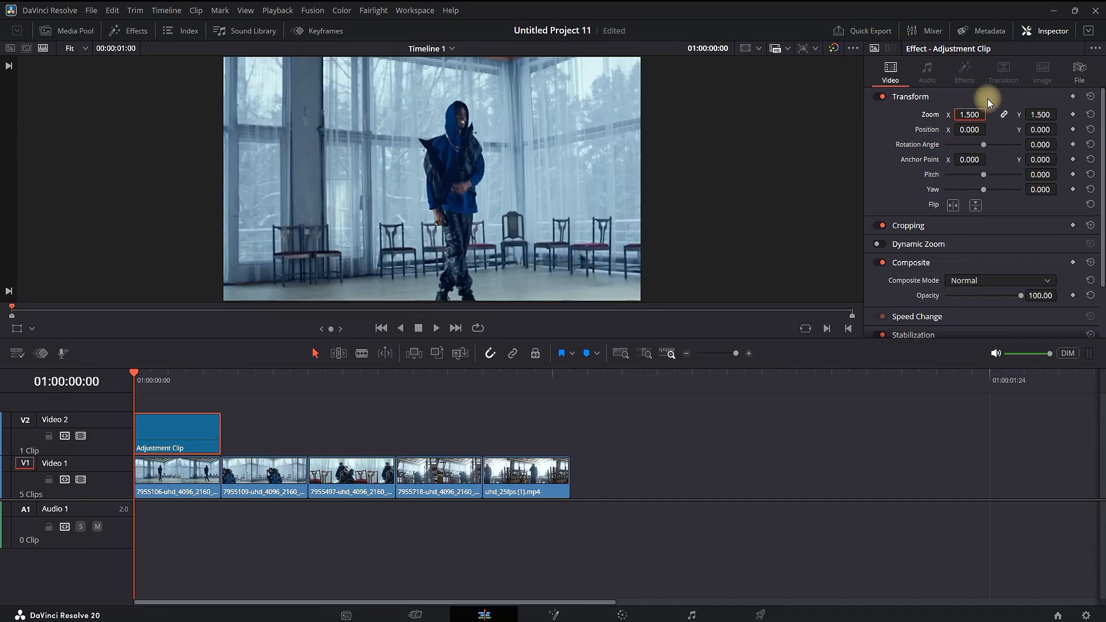
Record a Zoom keyframe at 1.500 on frame 0, then 1.100 at frame 4
click(1073, 114)
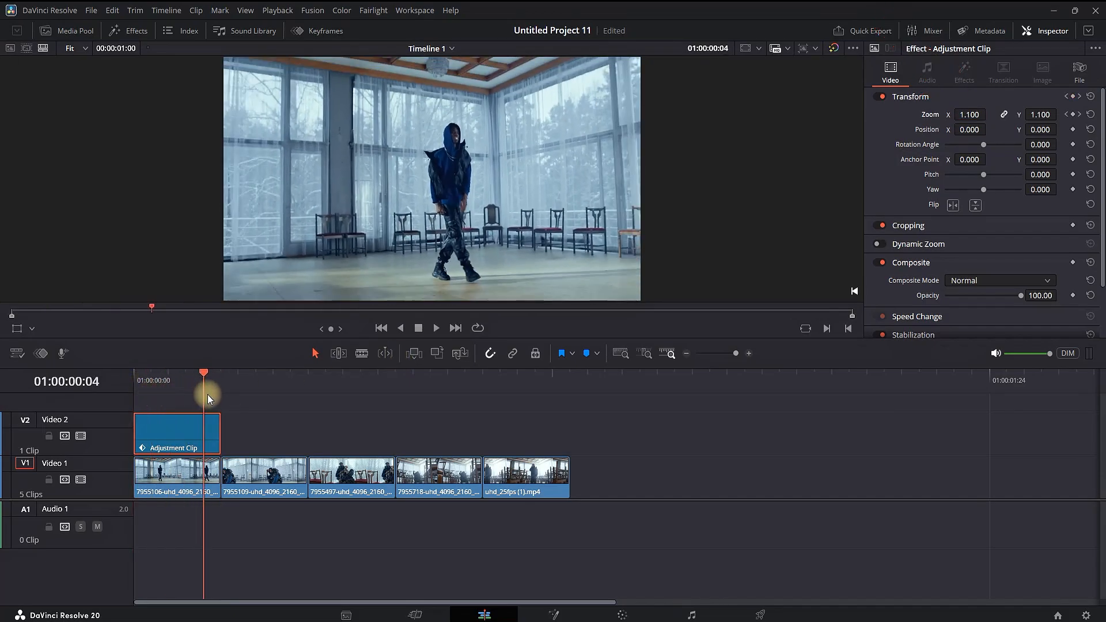
click(128, 30)
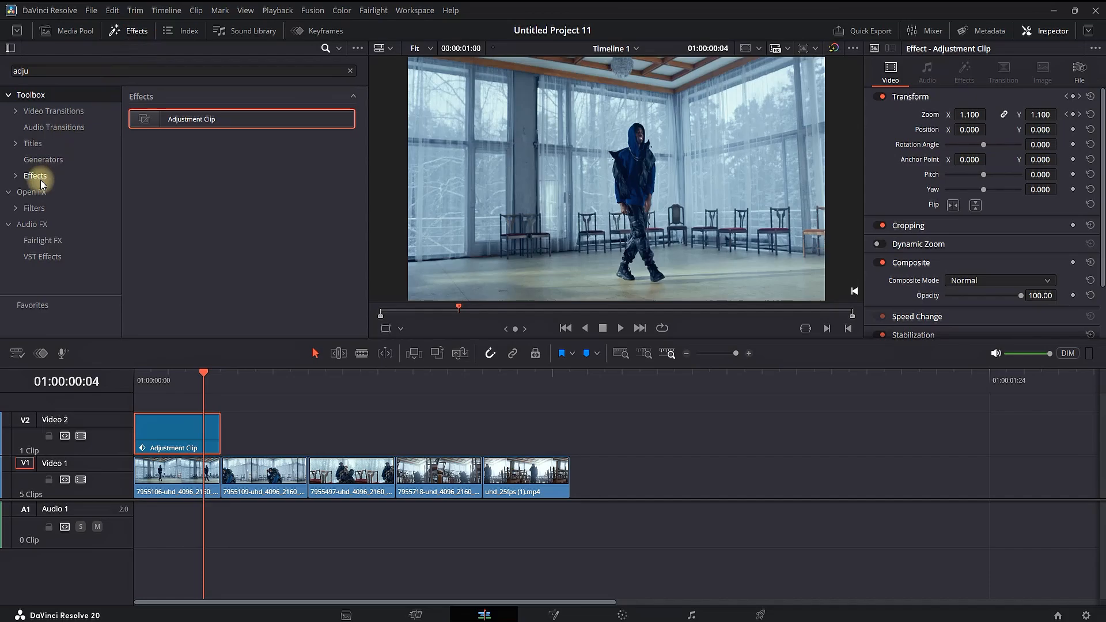
Search 'zoom' in Effects and apply Zoom Blur (amount 0.400) to the adjustment clip
click(34, 175)
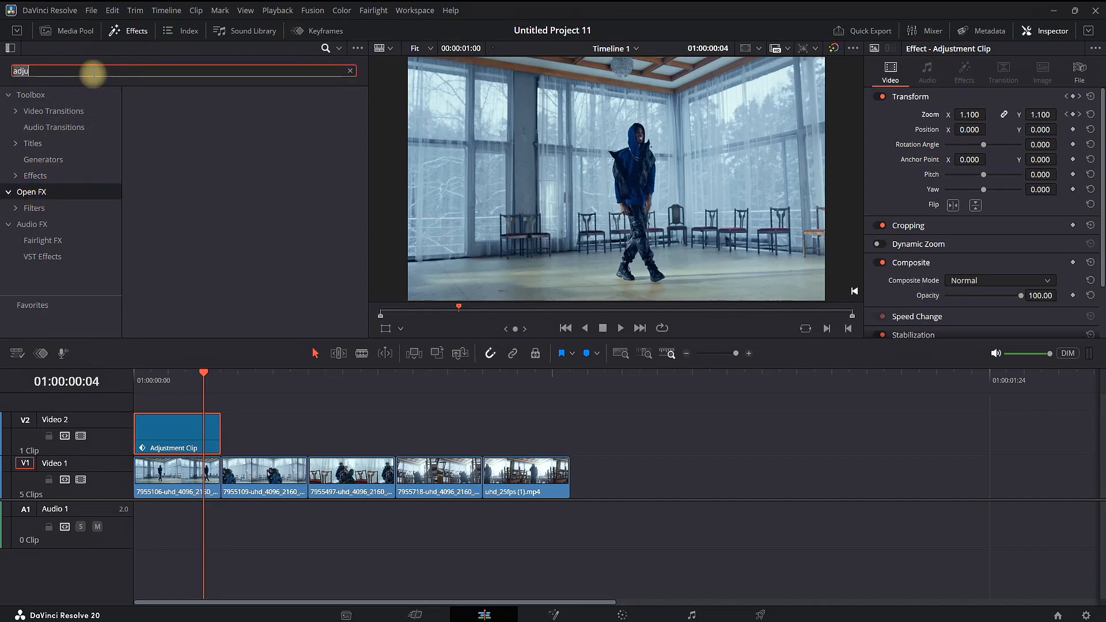
text(zoom)
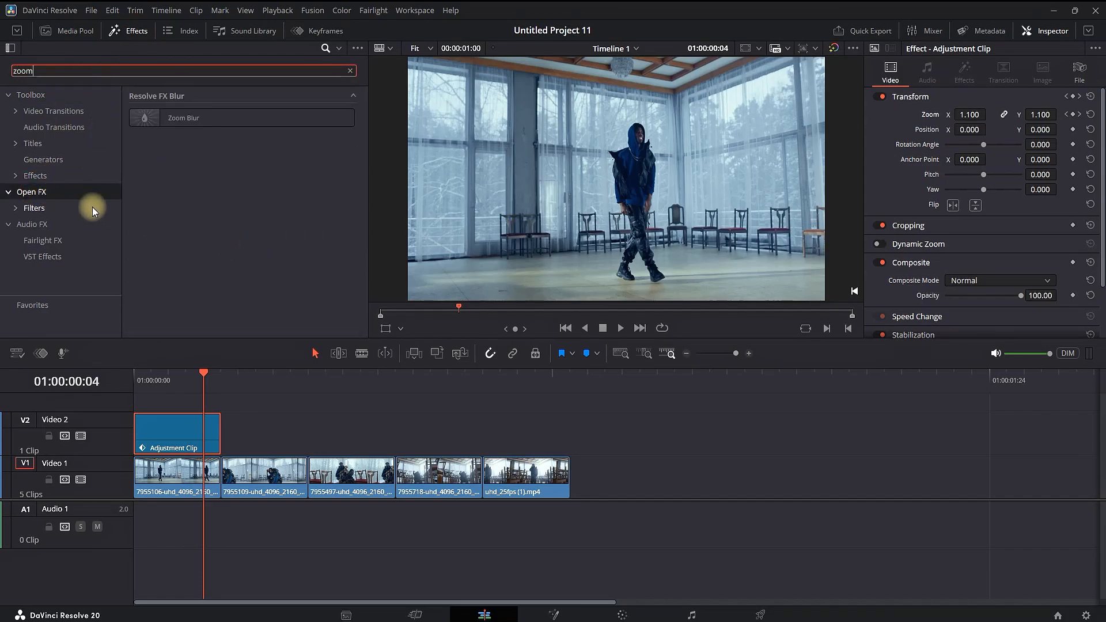
drag(184, 118, 176, 433)
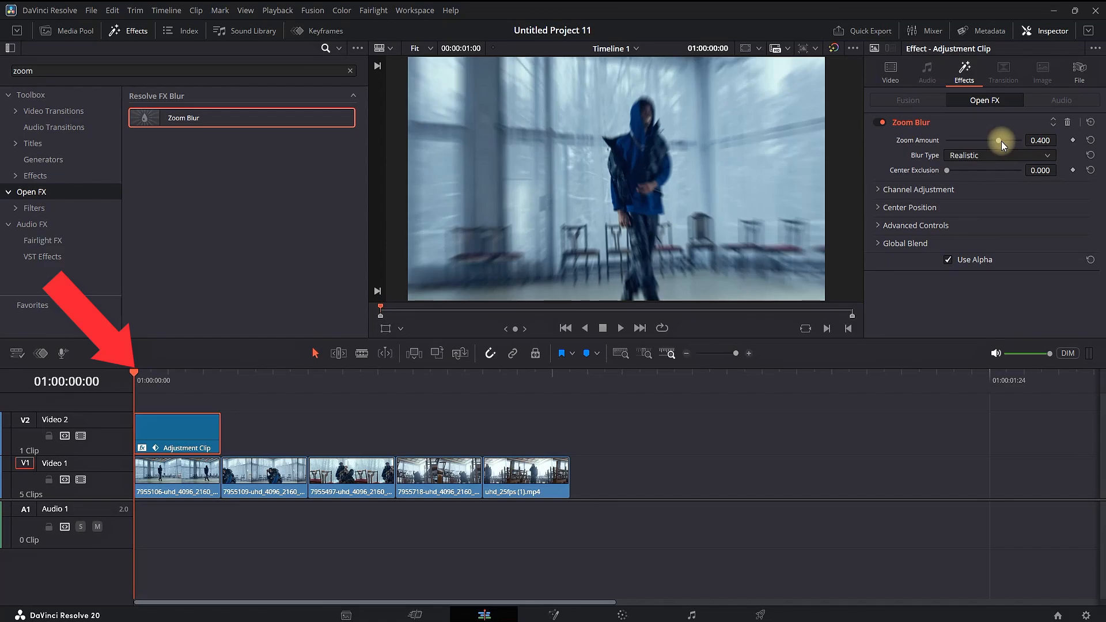
Raise Zoom Blur amount to 1.000, keyframe it on the first frame, and edit it at frame 5
drag(1000, 140, 1056, 139)
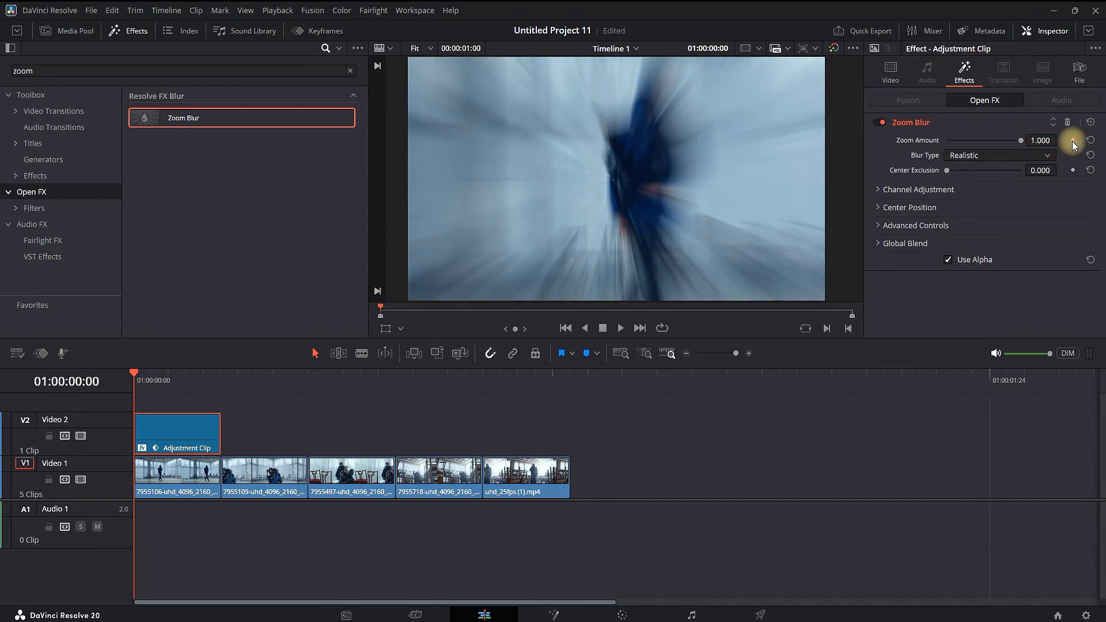
click(222, 374)
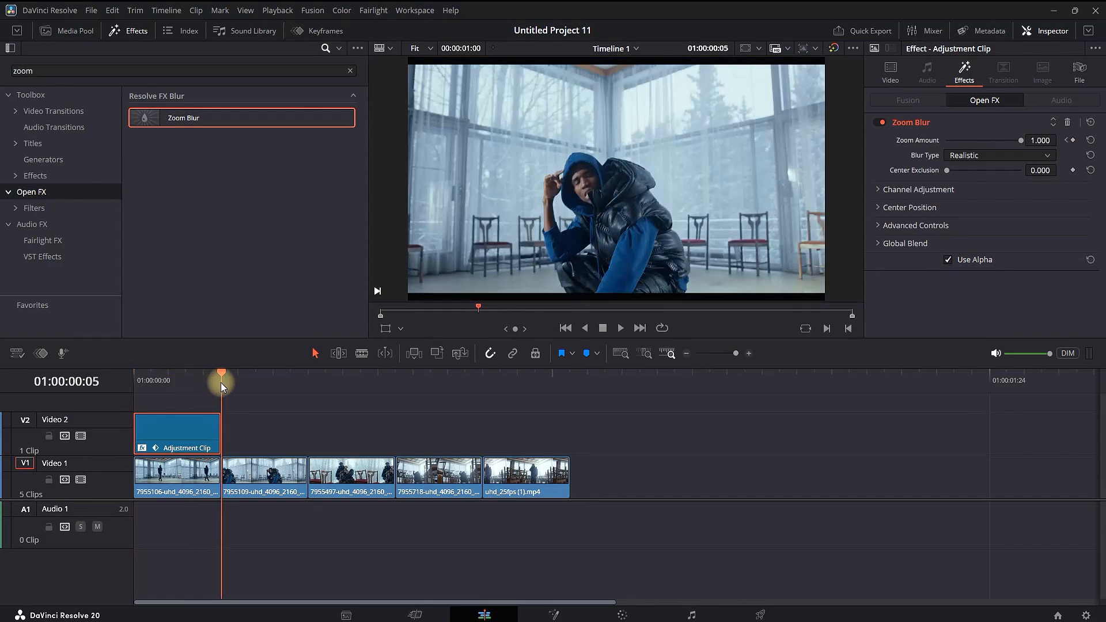
click(1040, 140)
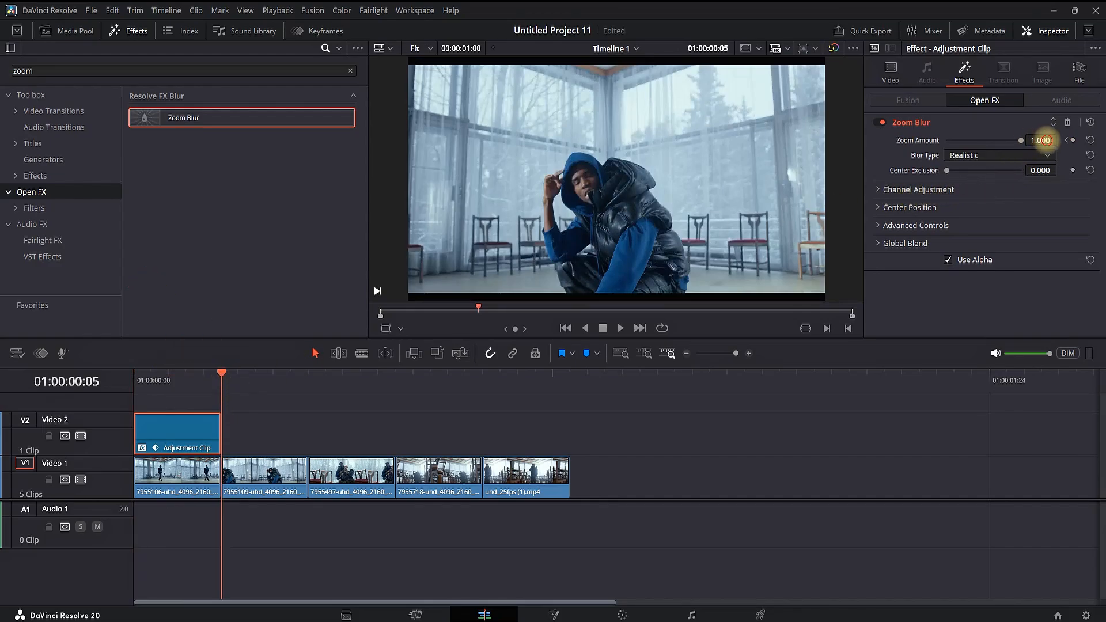